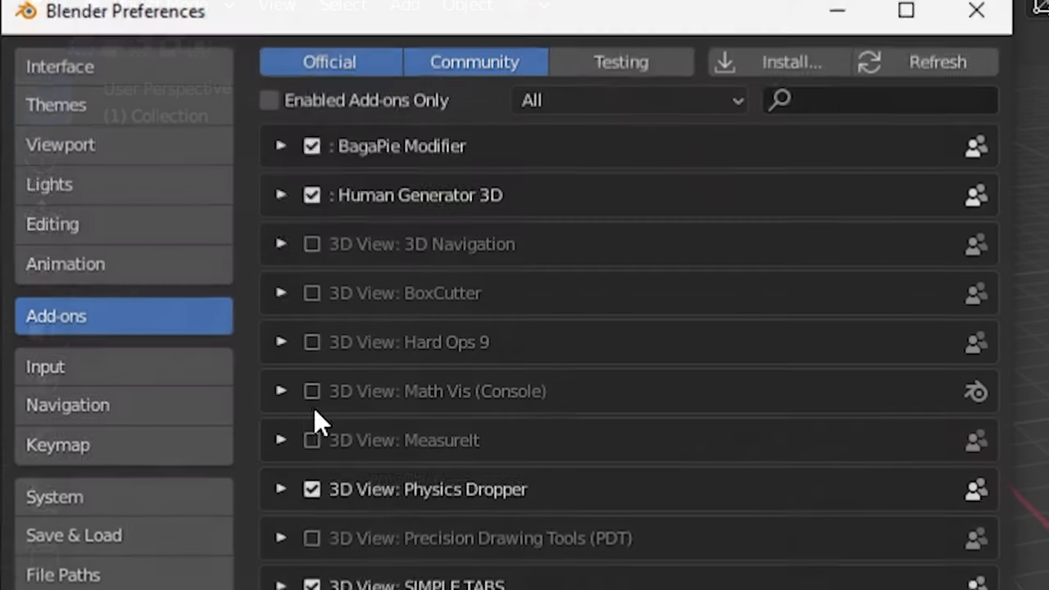
# Step: Search the add-ons list for 'vec' to locate the SVG import add-on
pyautogui.write('vec')
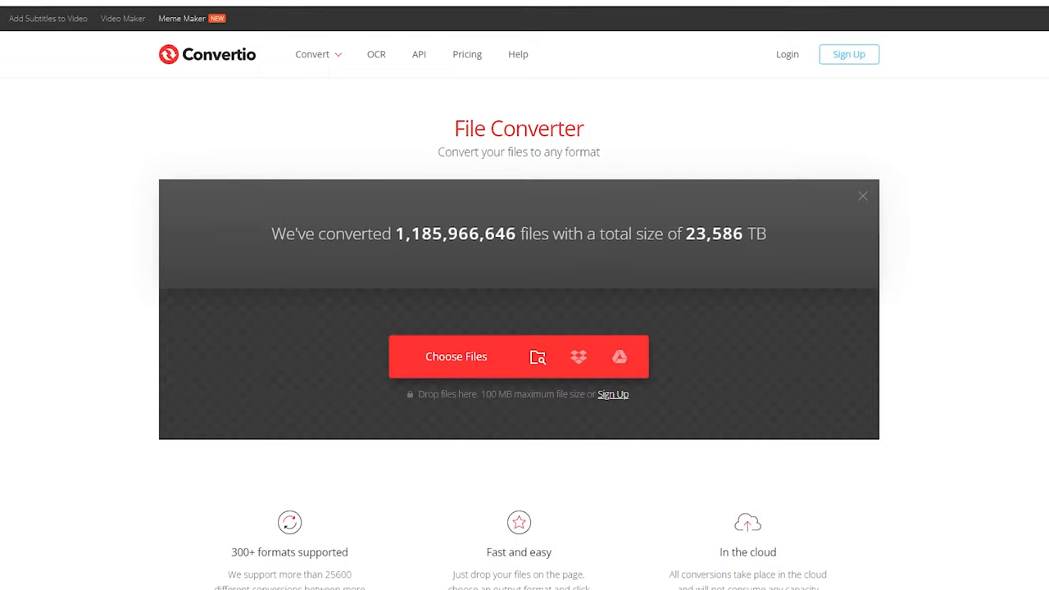
# Step: Upload QR Code to LinkTree.png and choose SVG as the output format
pyautogui.click(489, 200)
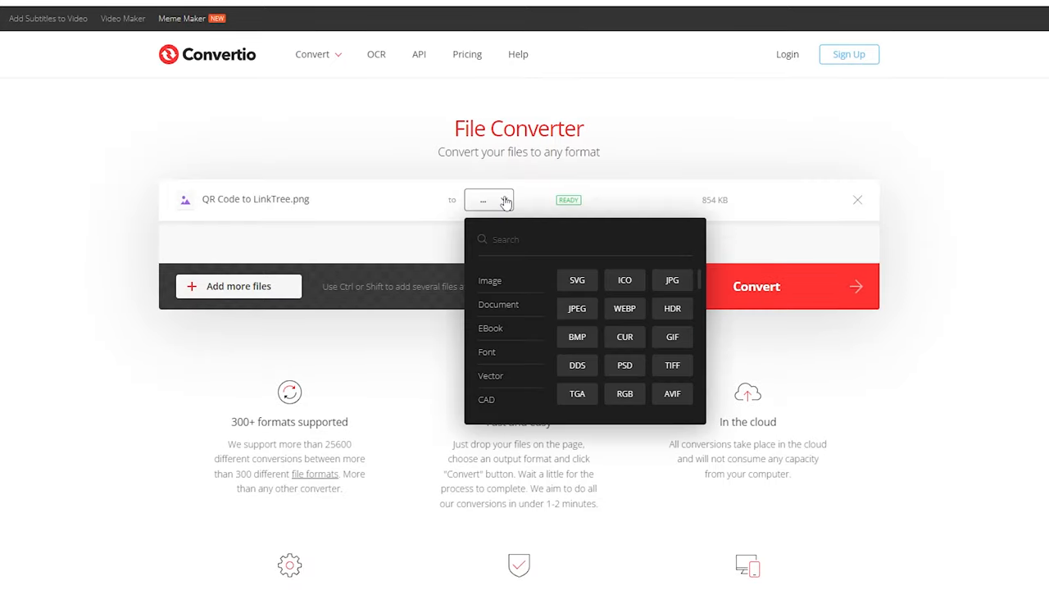
pyautogui.click(577, 279)
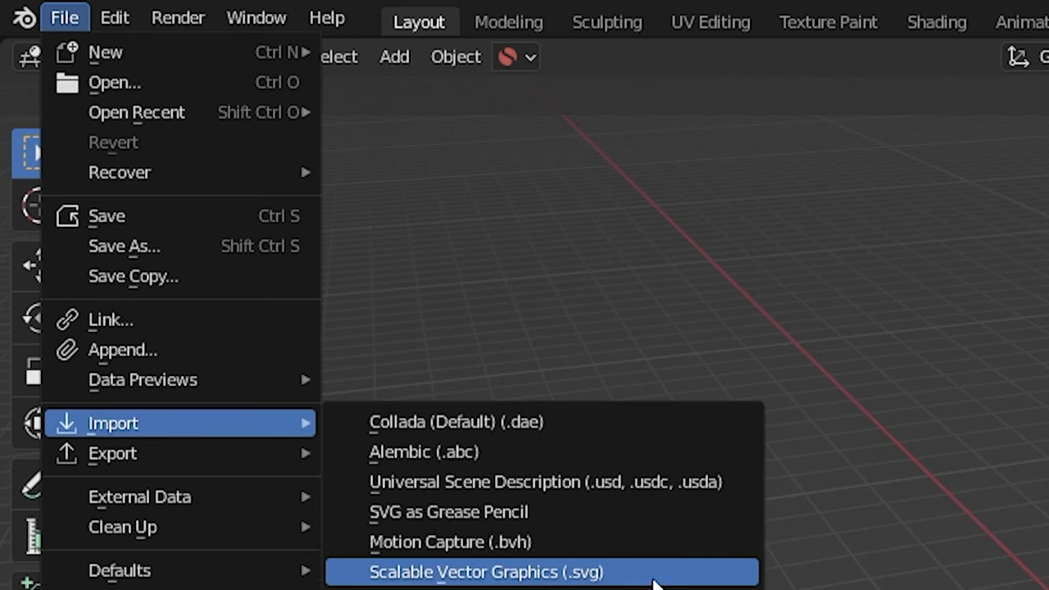
# Step: Import QR-Code-to-LinkTree.svg from Downloads into the scene as curves
pyautogui.click(485, 571)
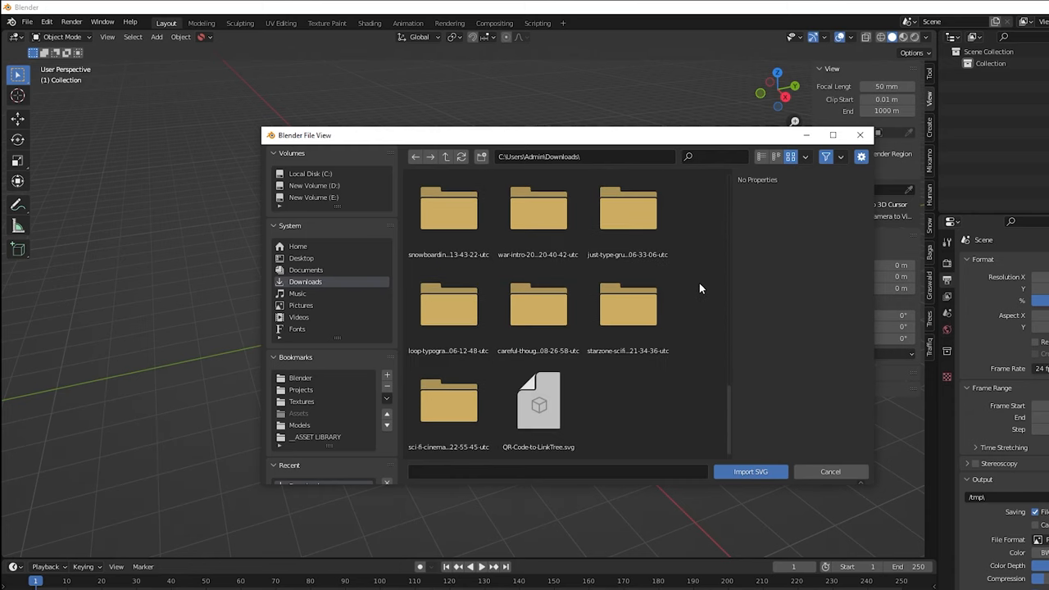
pyautogui.click(537, 402)
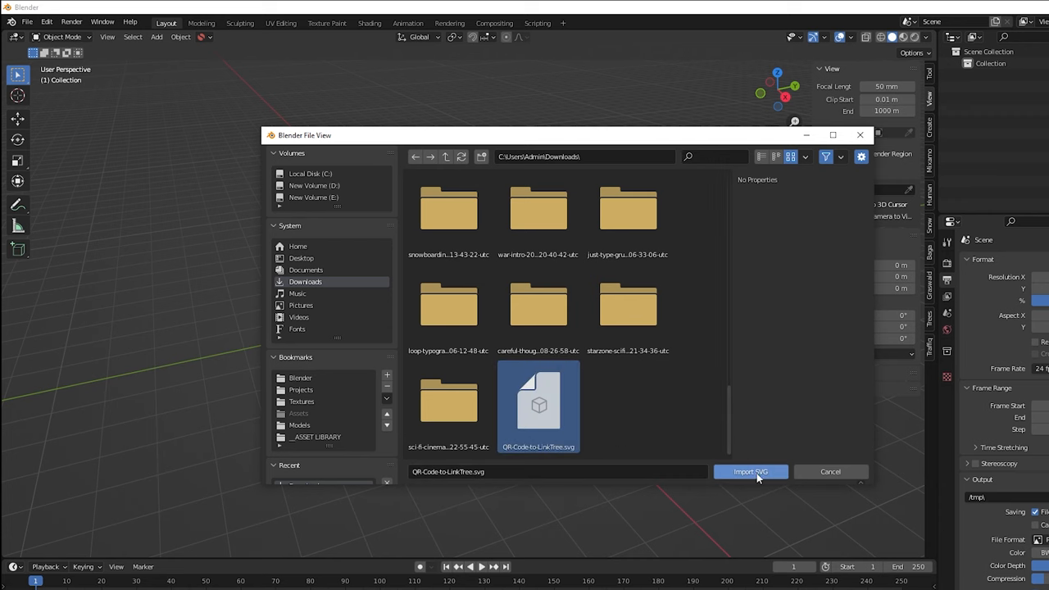
pyautogui.click(751, 472)
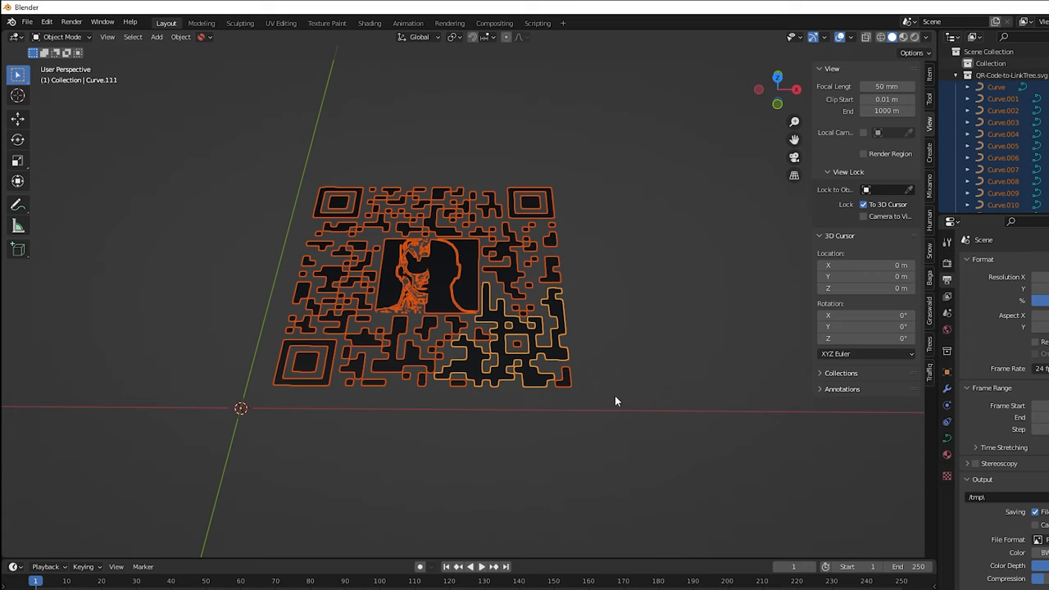
# Step: Join all QR code curves into one object (Ctrl+J) and convert it to a mesh
pyautogui.press('ctrl+j')
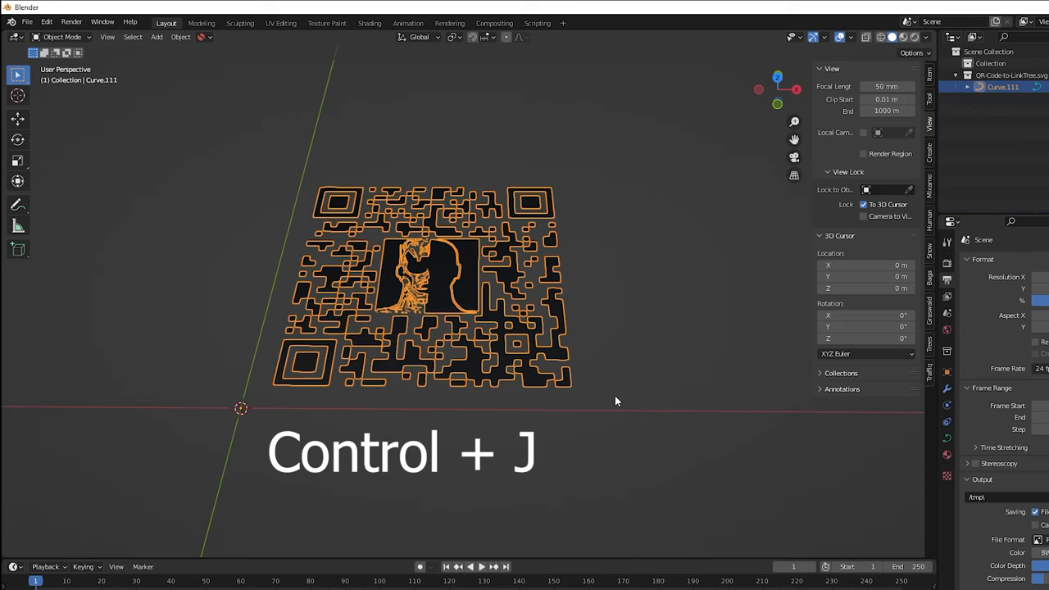
pyautogui.press('ctrl+j')
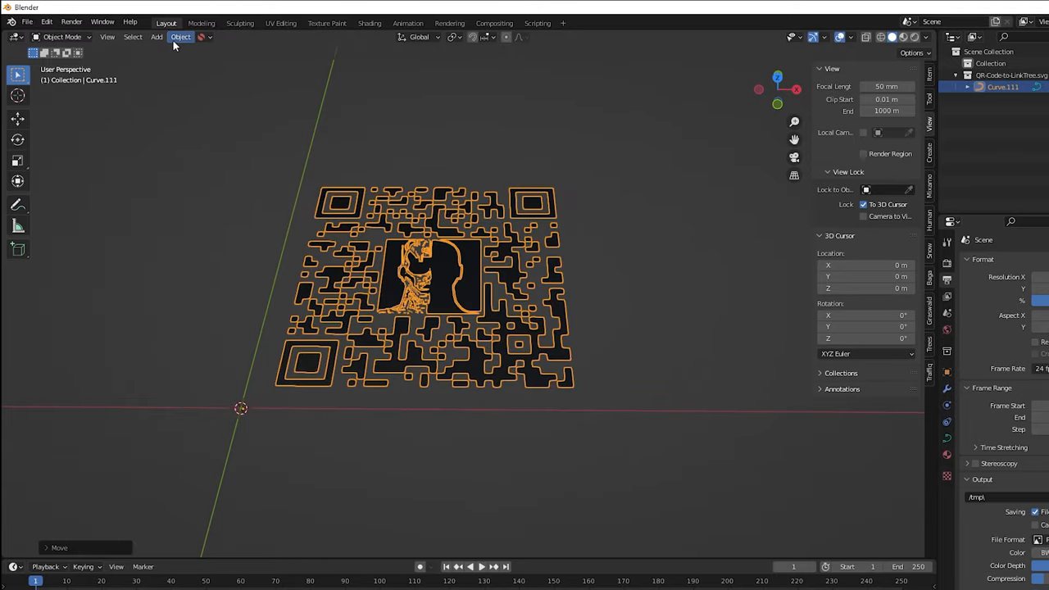
pyautogui.click(180, 36)
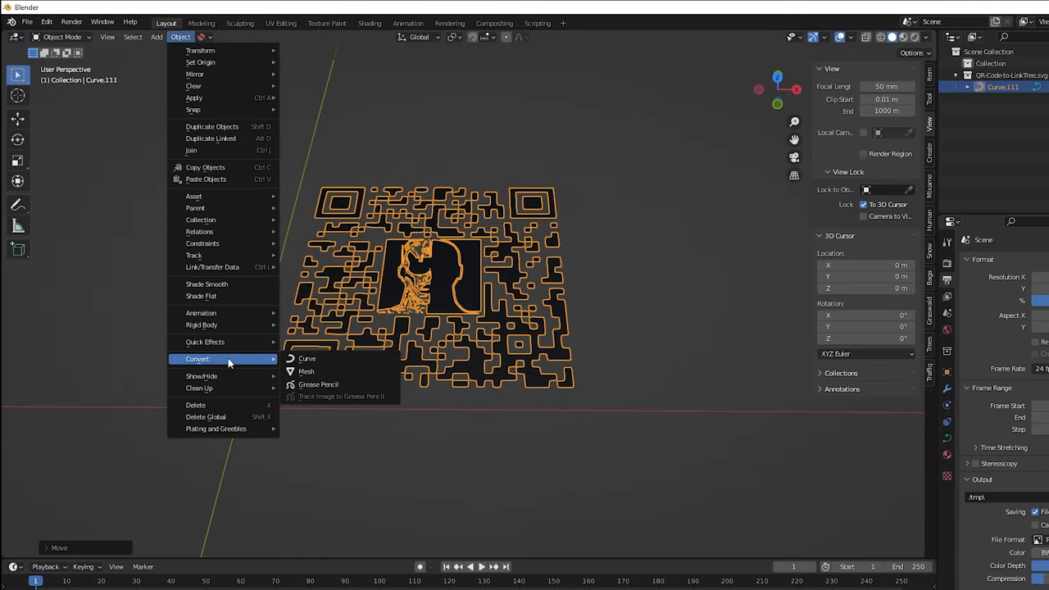
pyautogui.click(305, 370)
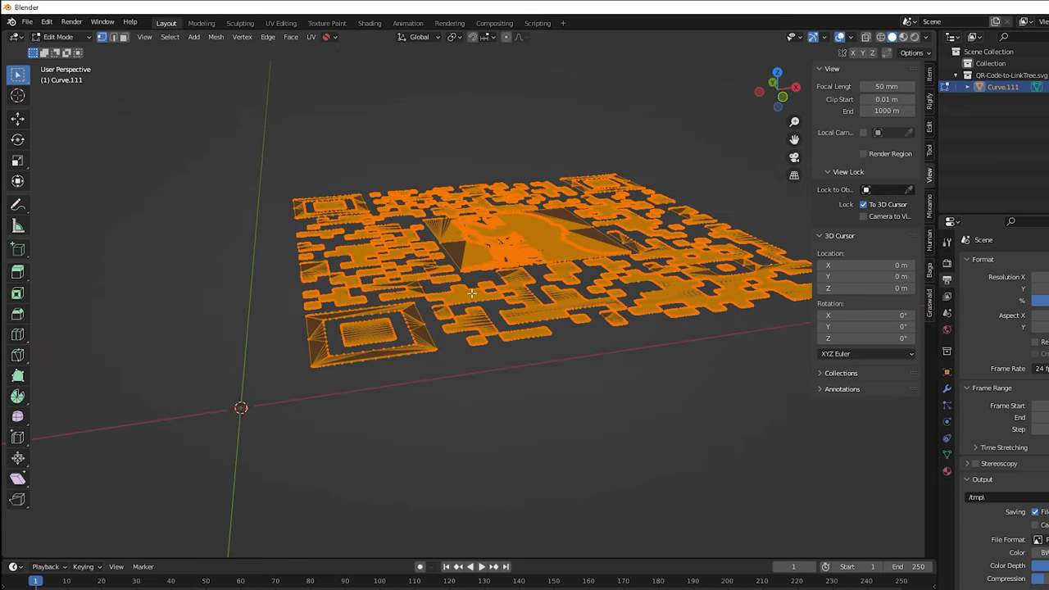